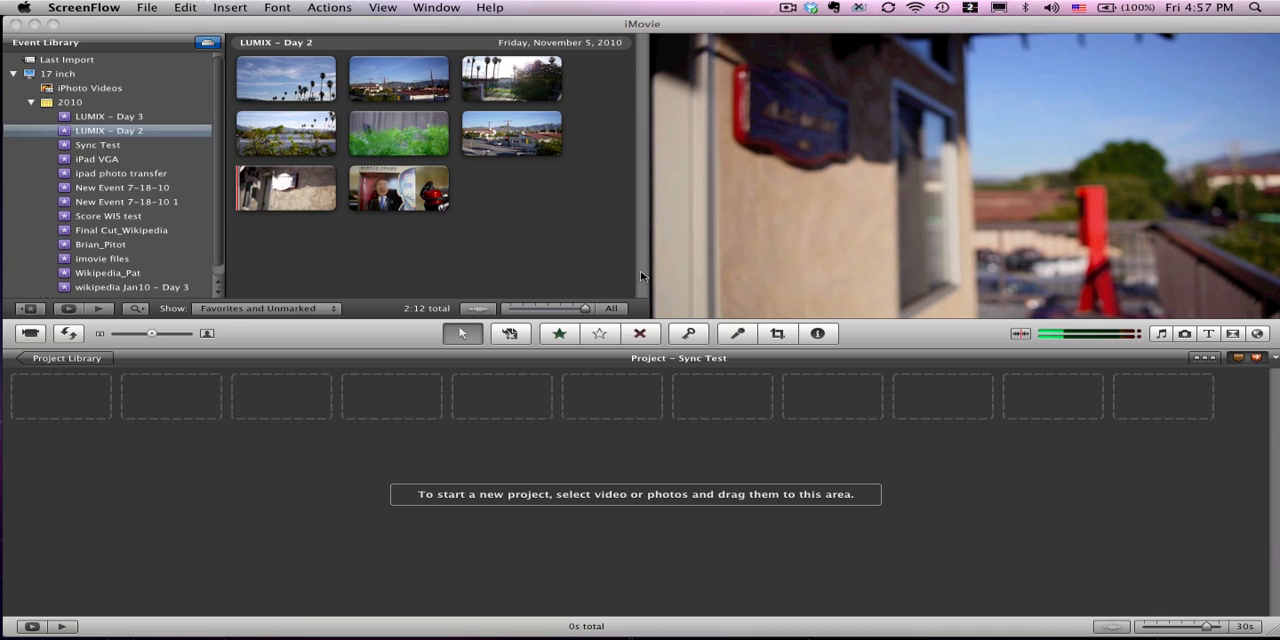
mouse_move(880, 344)
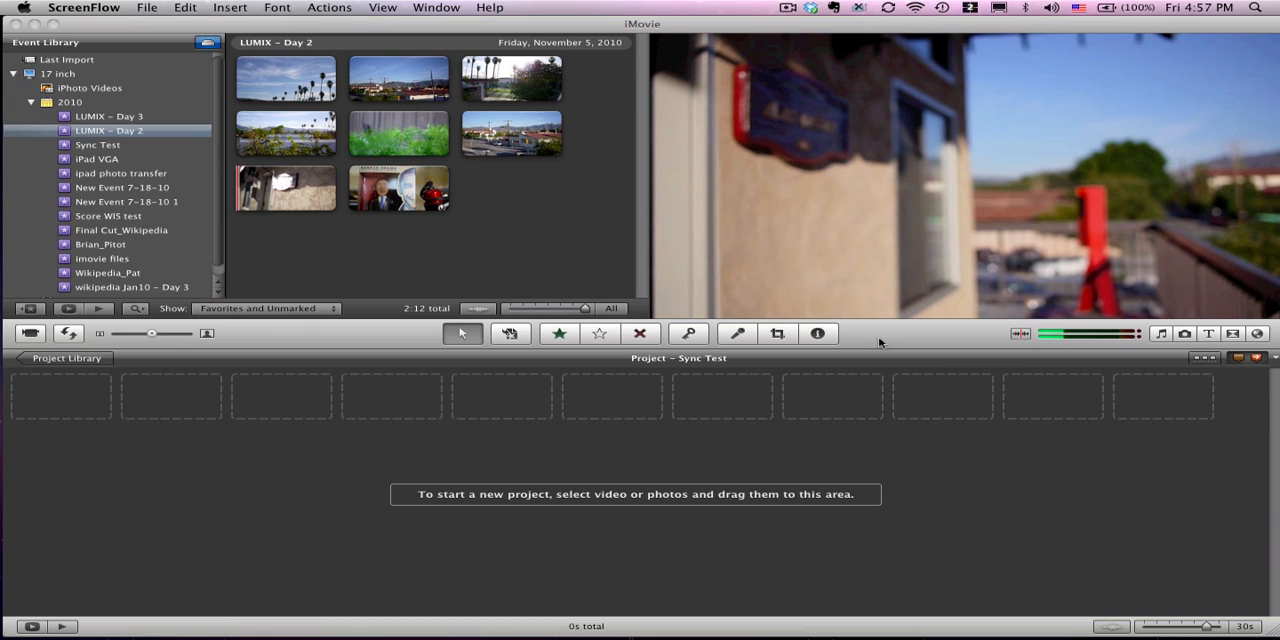
mouse_move(1204, 330)
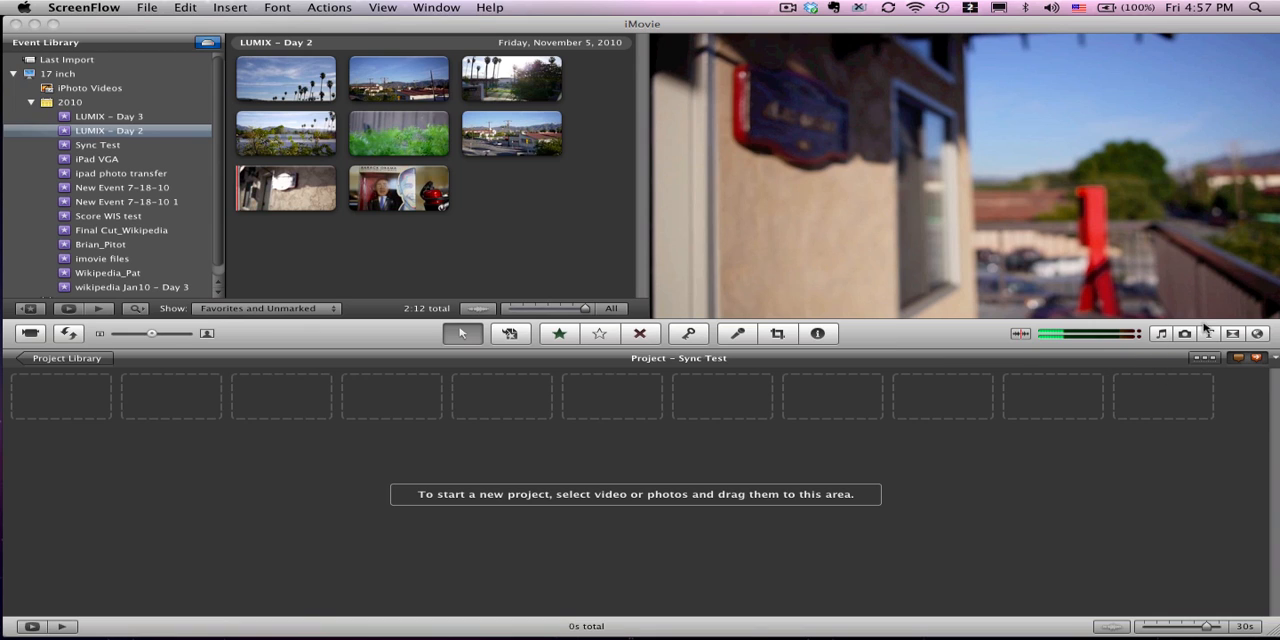
mouse_move(1184, 358)
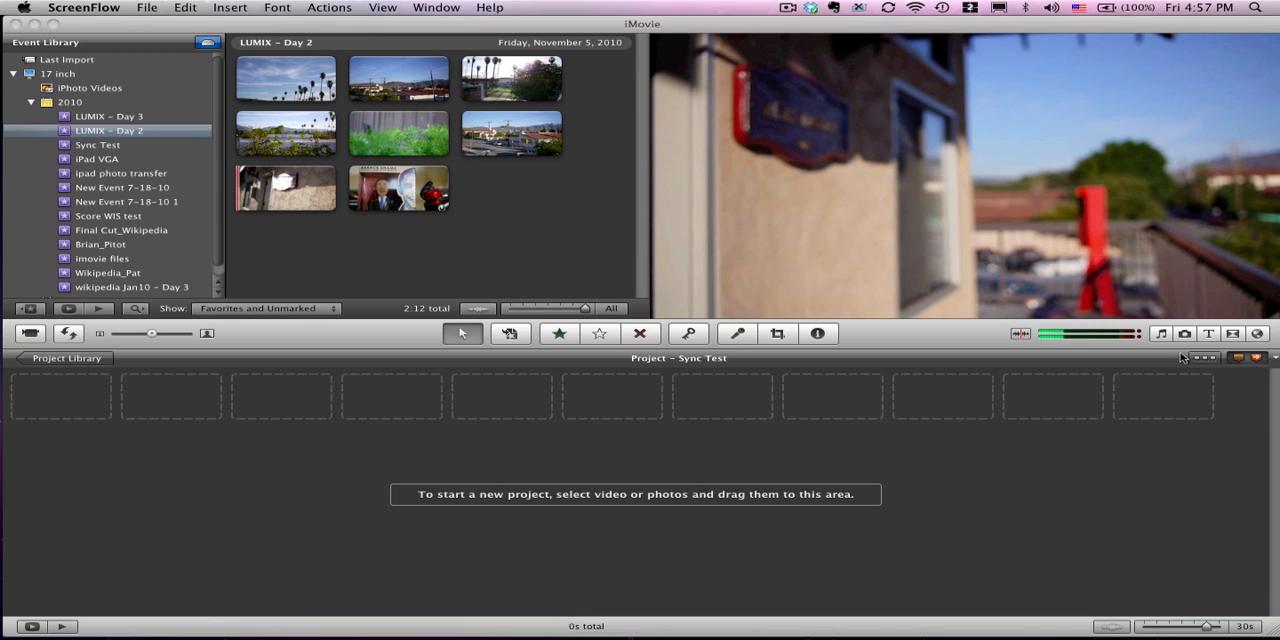
mouse_move(158, 386)
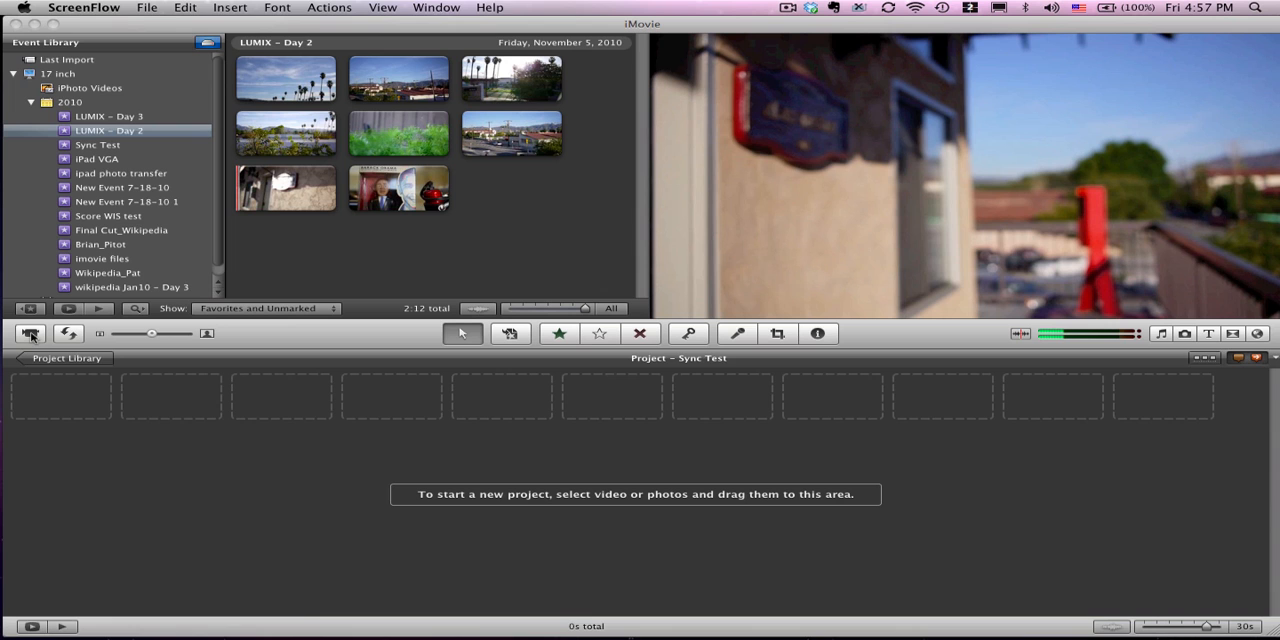
Bring up Import From iPhone and scroll the clip grid to the newest clips.
left_click(30, 332)
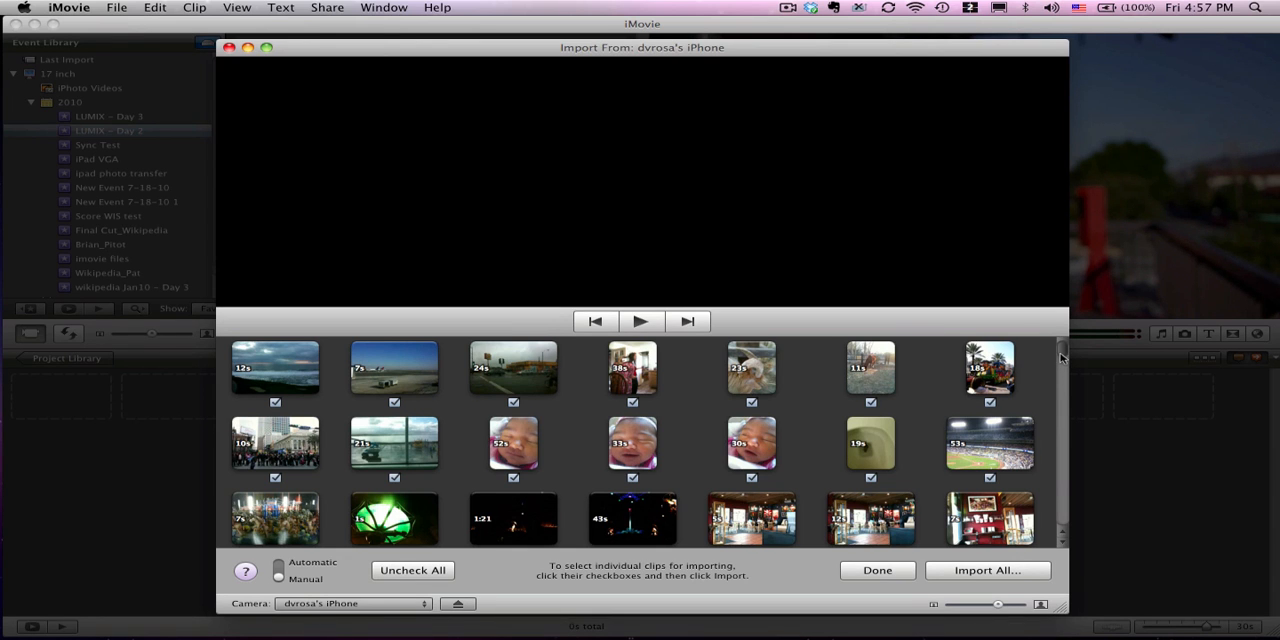
scroll("down", 3)
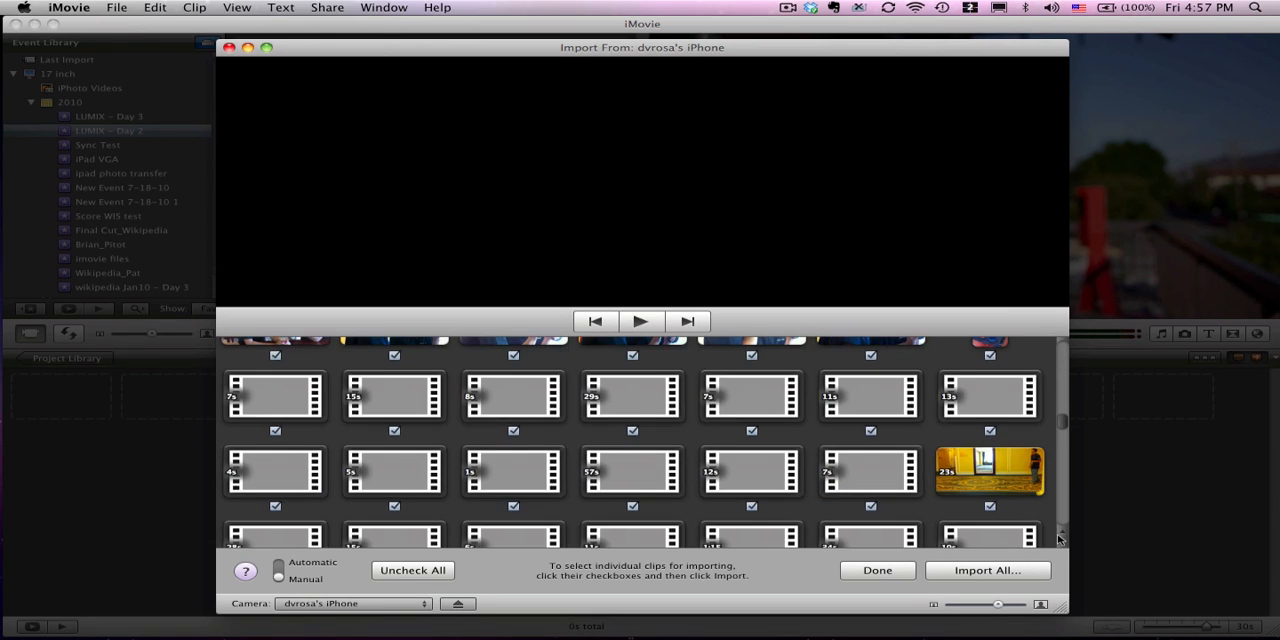
scroll("down", 3)
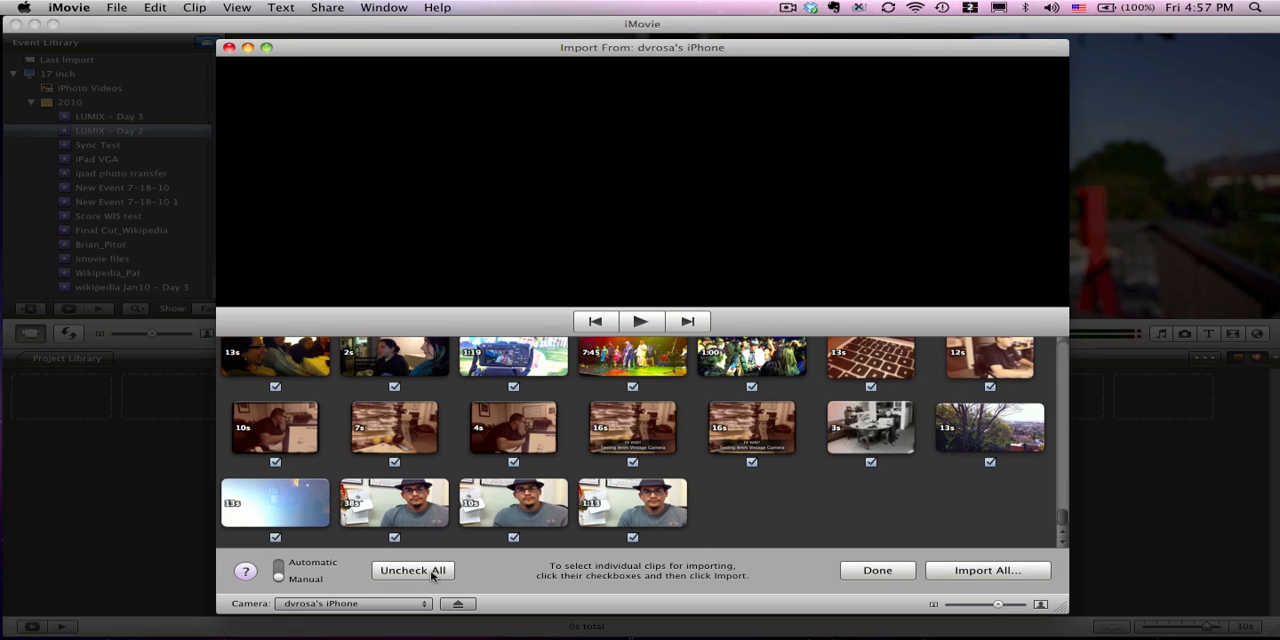
Uncheck every clip, then mark only the last interview clip for import.
left_click(412, 570)
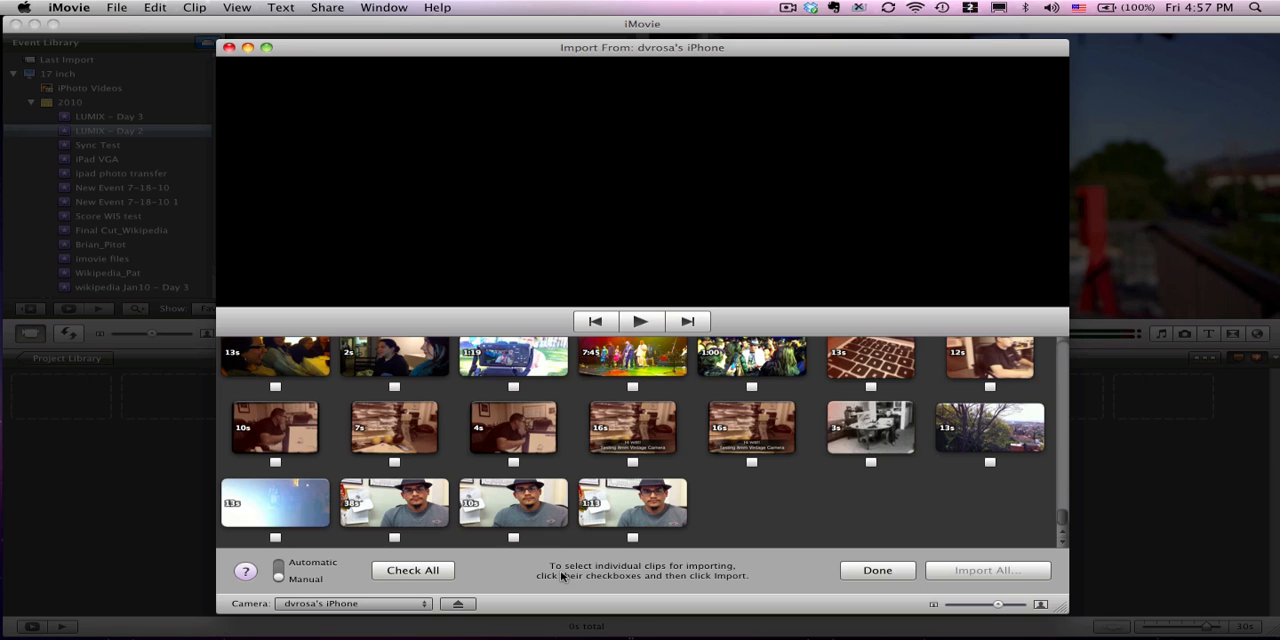
mouse_move(630, 538)
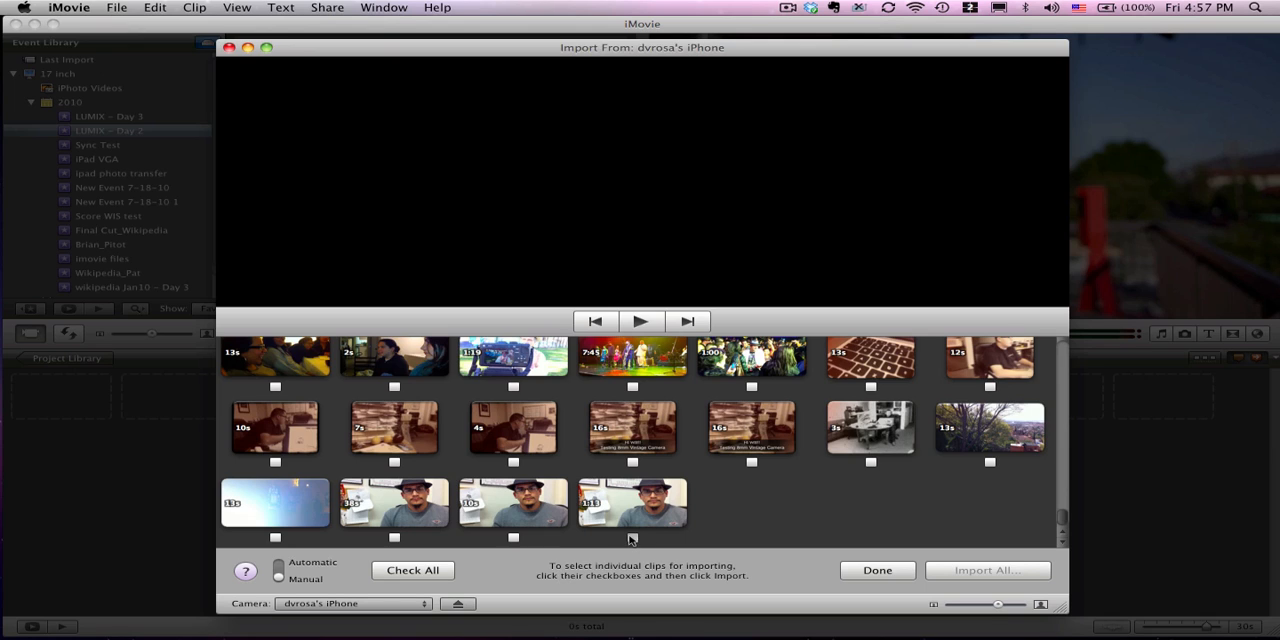
left_click(632, 538)
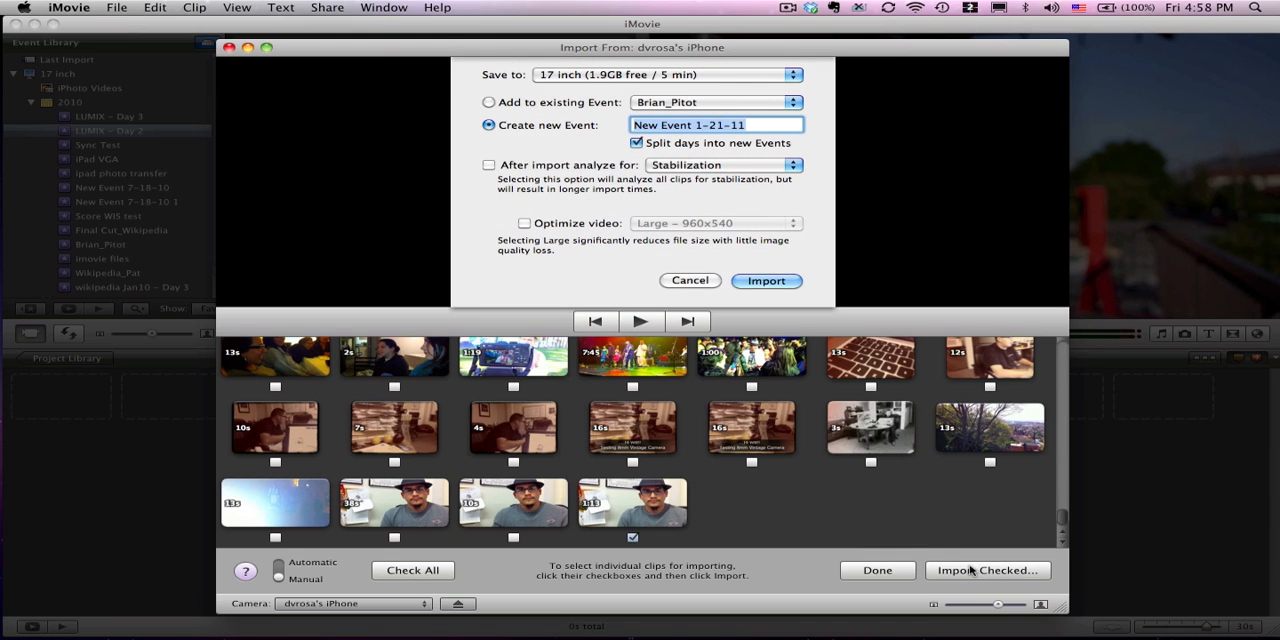
mouse_move(688, 108)
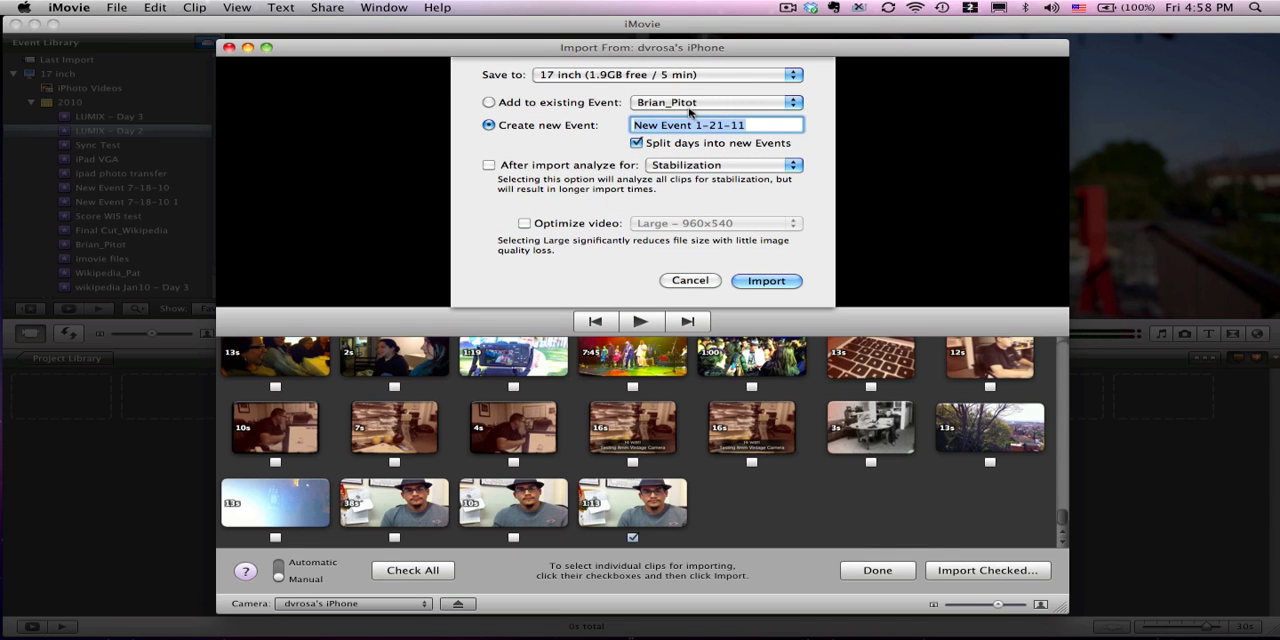
Choose Create new Event named "Sync Test", saving to the 17 inch drive.
left_click(488, 102)
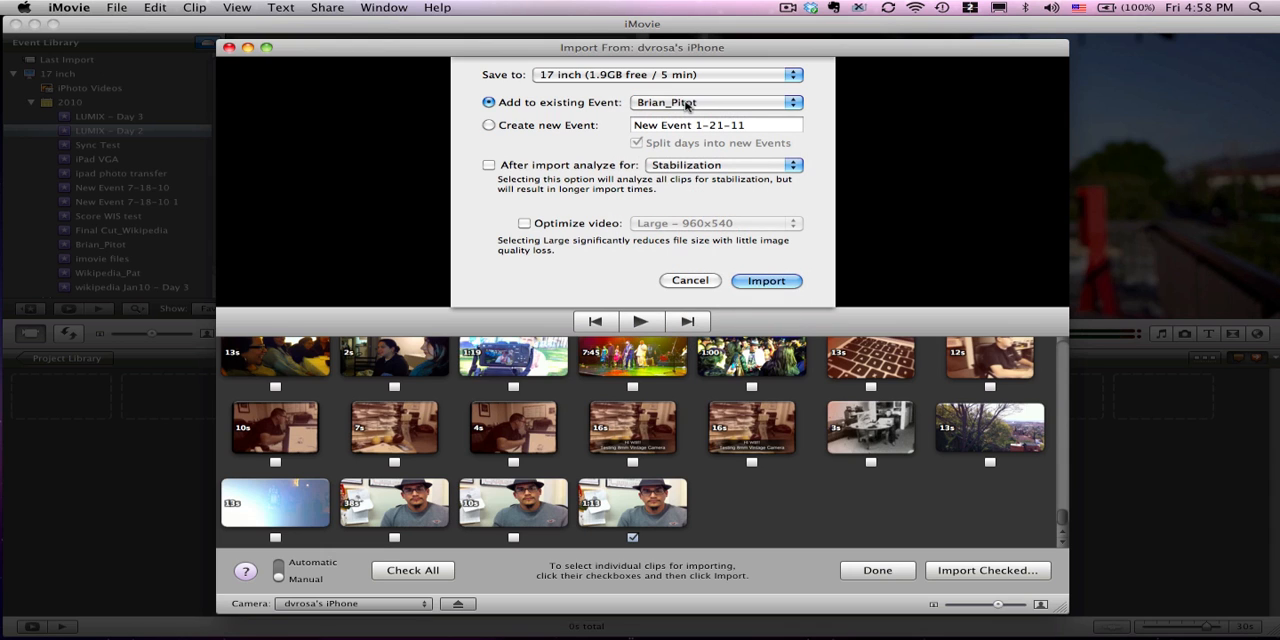
left_click(488, 124)
type("S")
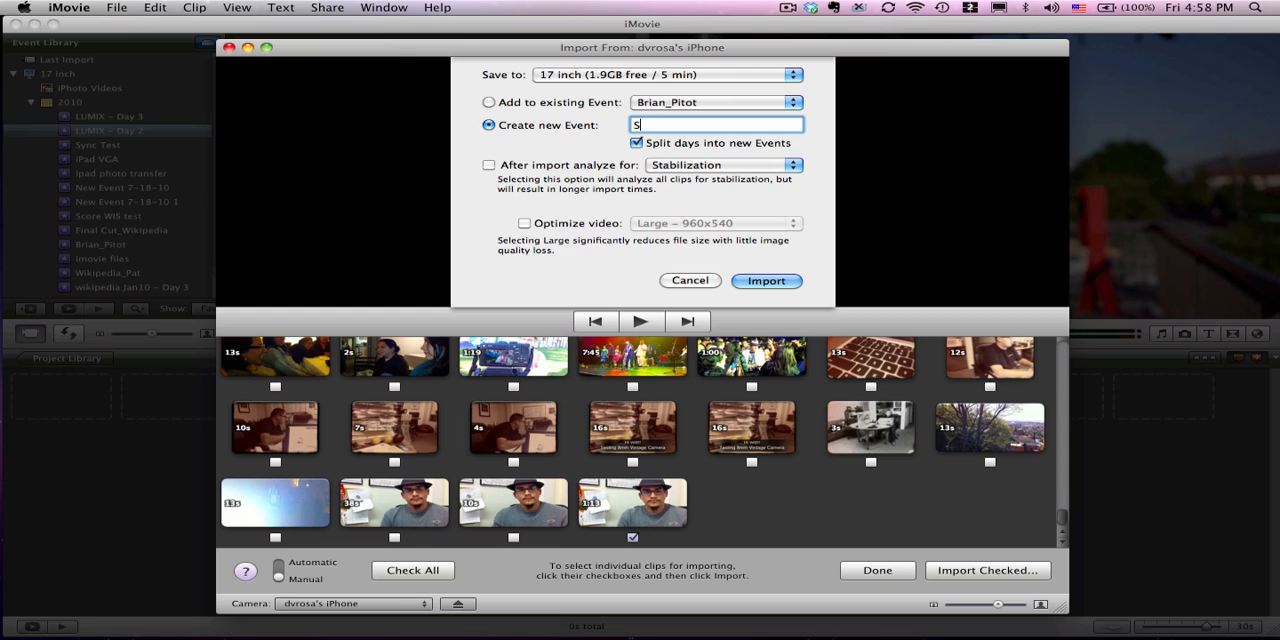
type("ync Test")
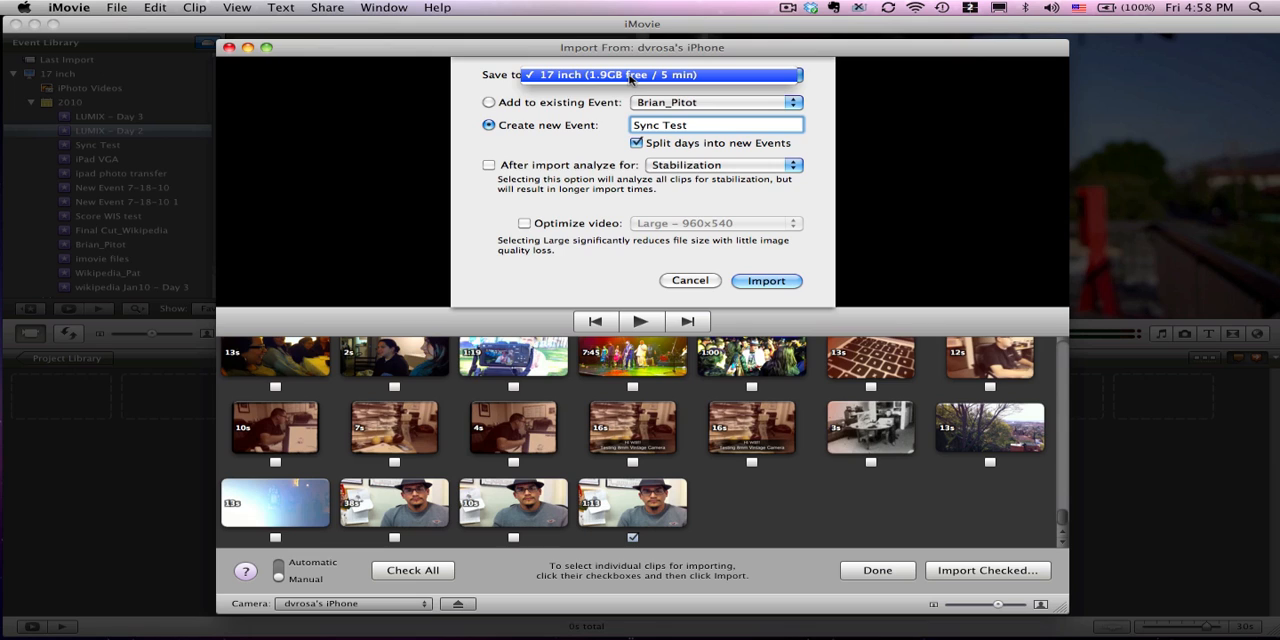
left_click(660, 74)
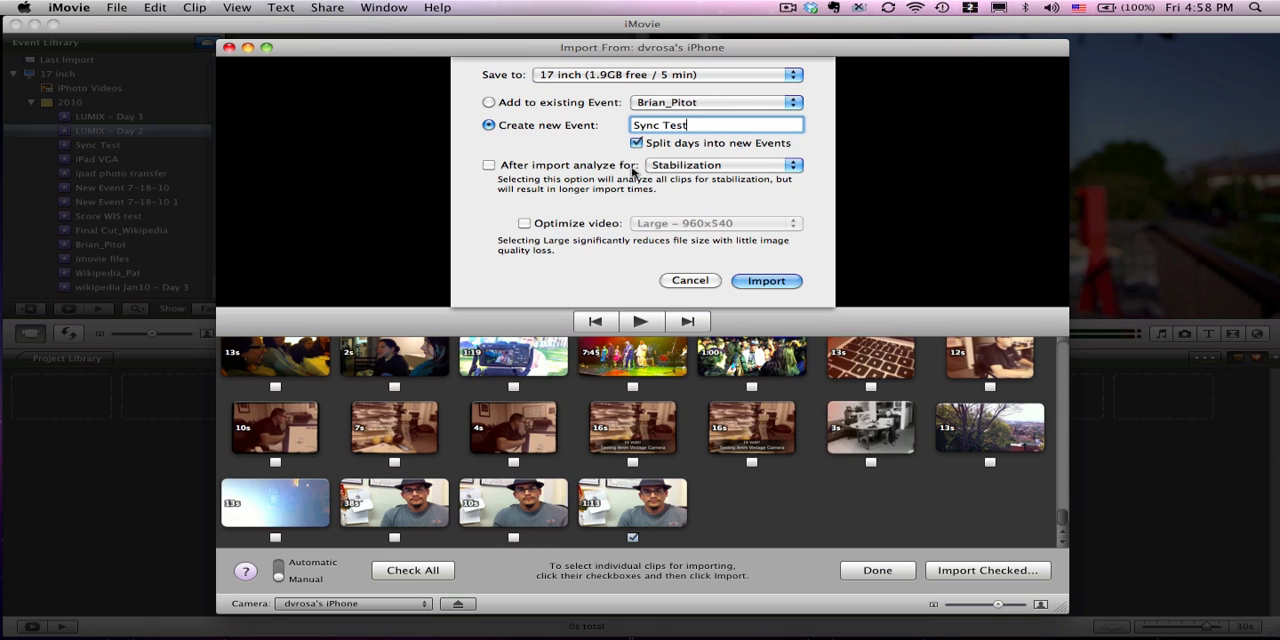
mouse_move(700, 176)
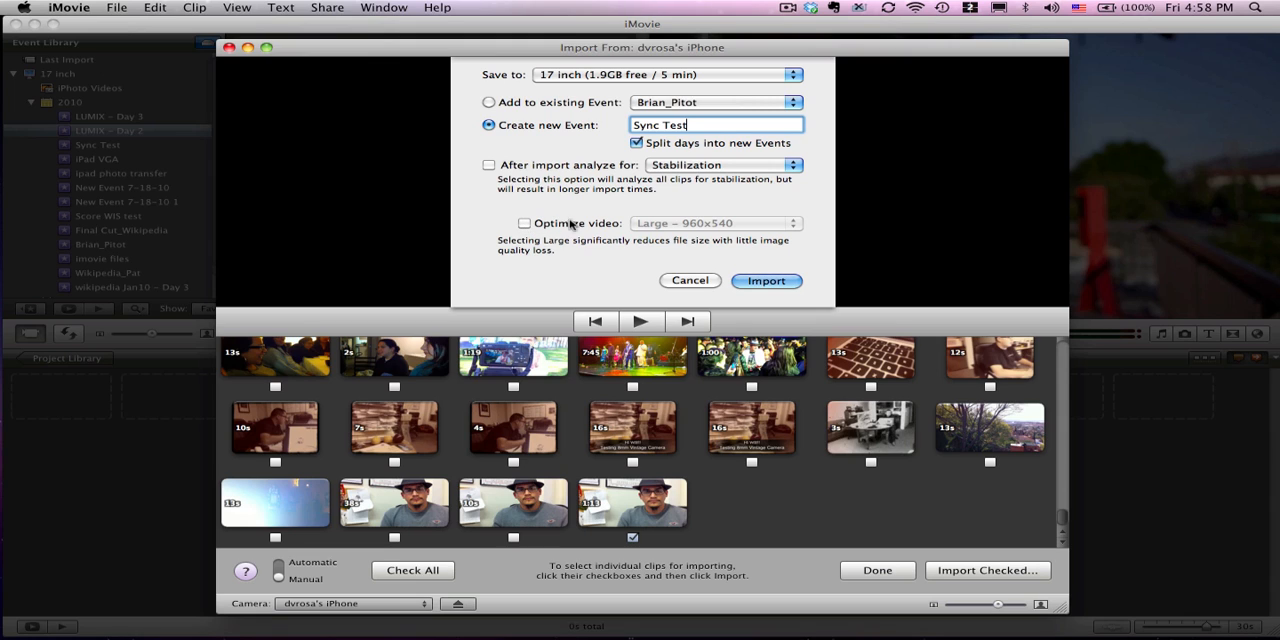
left_click(524, 224)
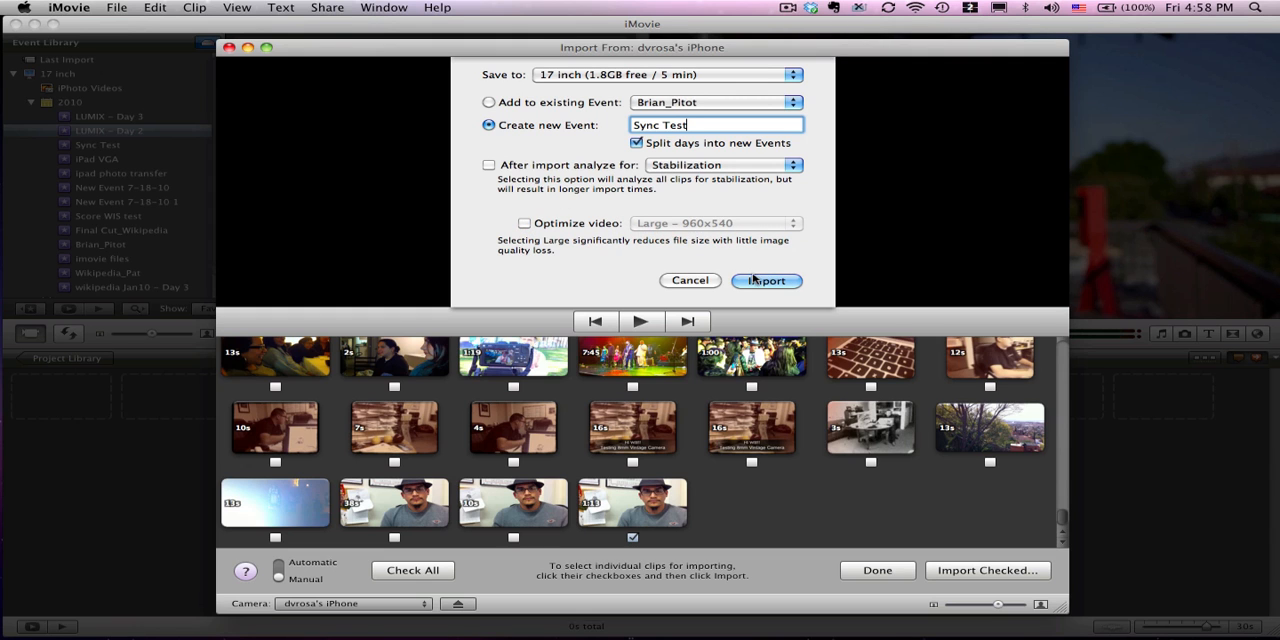
Import the checked interview clip into the new Sync Test event.
left_click(766, 280)
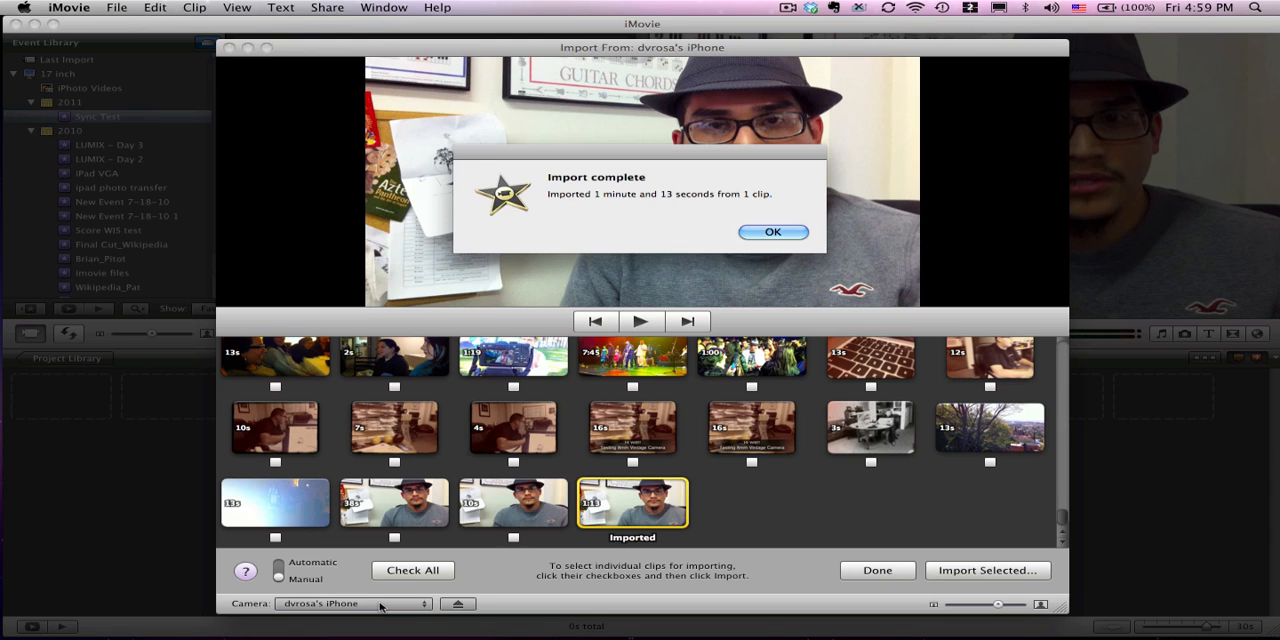
Dismiss the Import complete alert and keep the iPhone as the camera source.
left_click(772, 232)
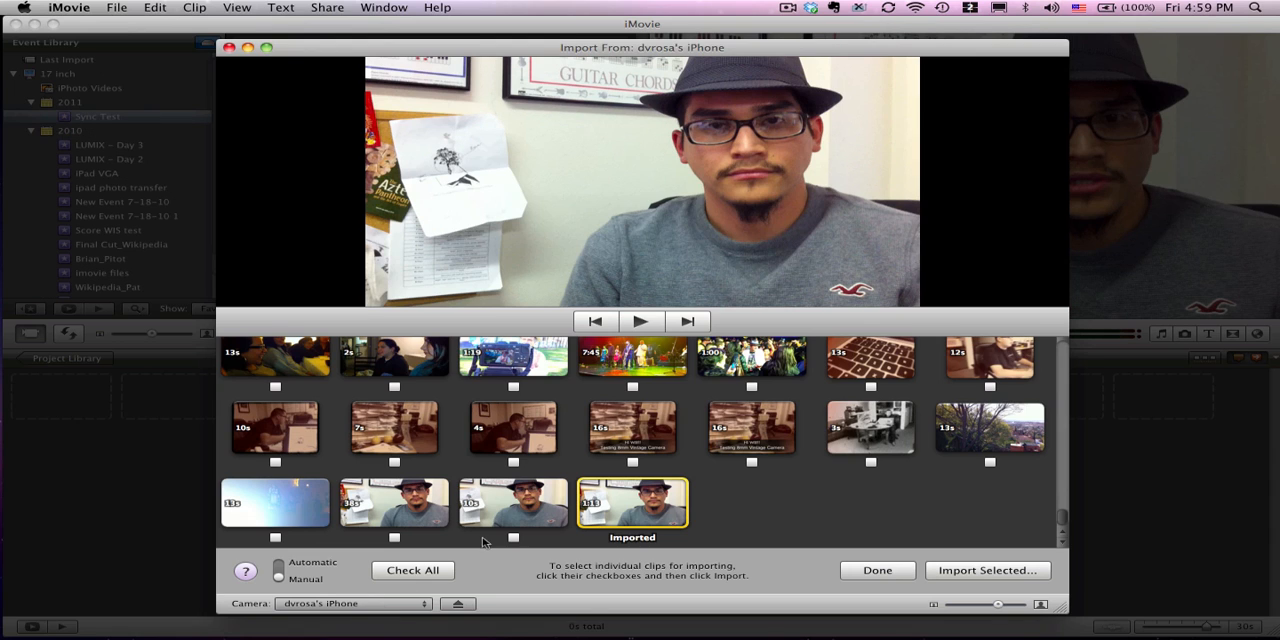
left_click(352, 604)
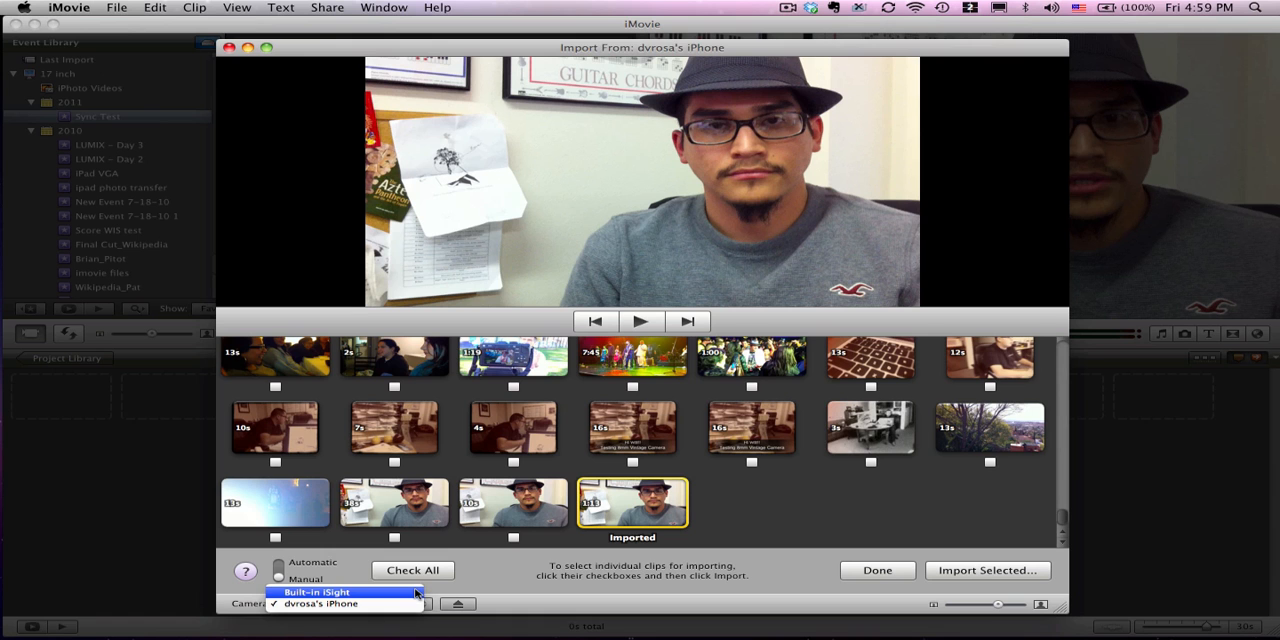
left_click(318, 604)
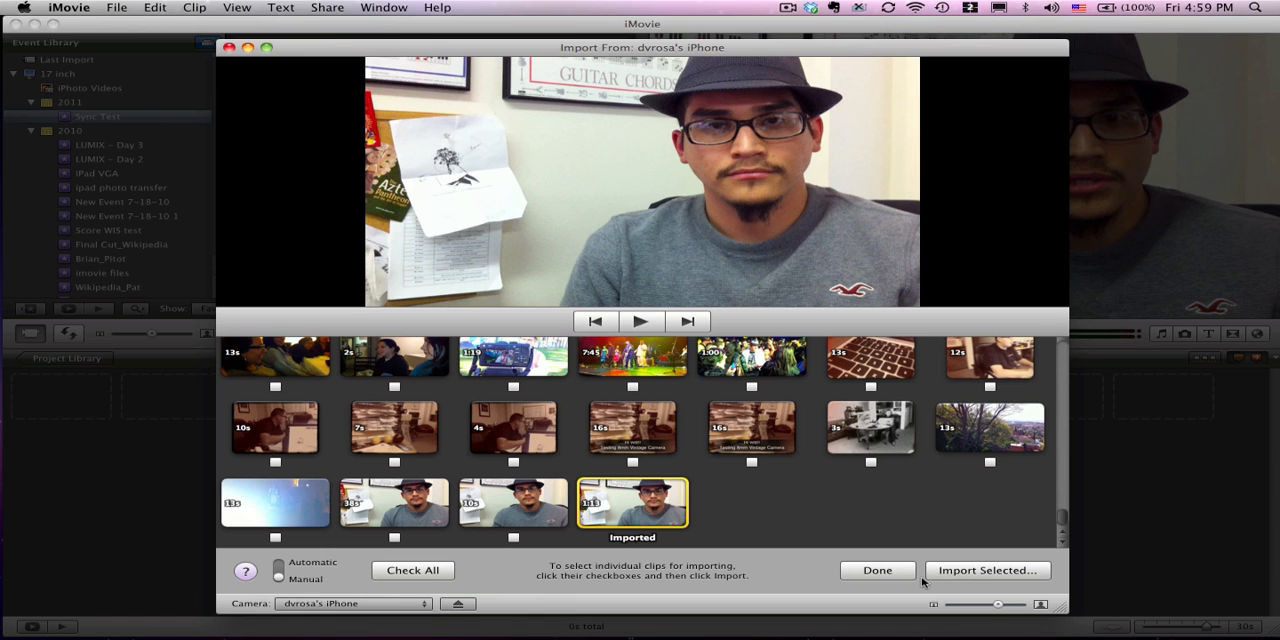